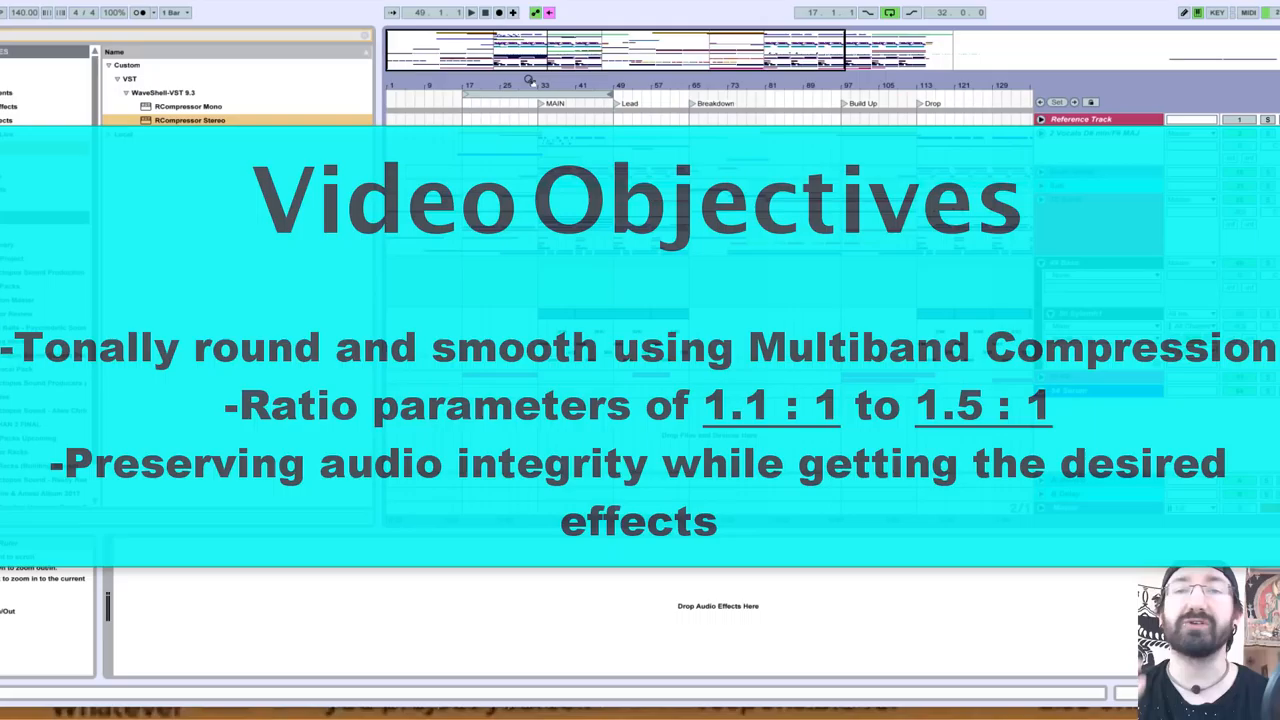
pyautogui.moveTo(602, 84)
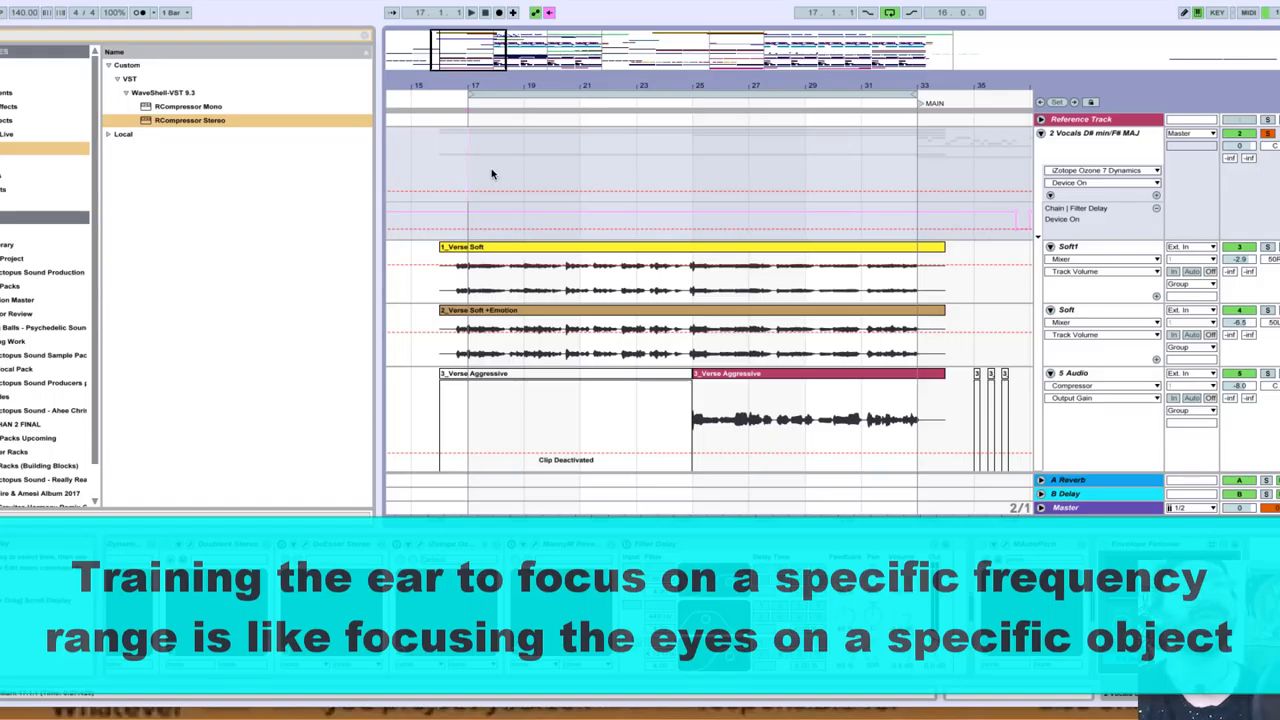
pyautogui.moveTo(1210, 100)
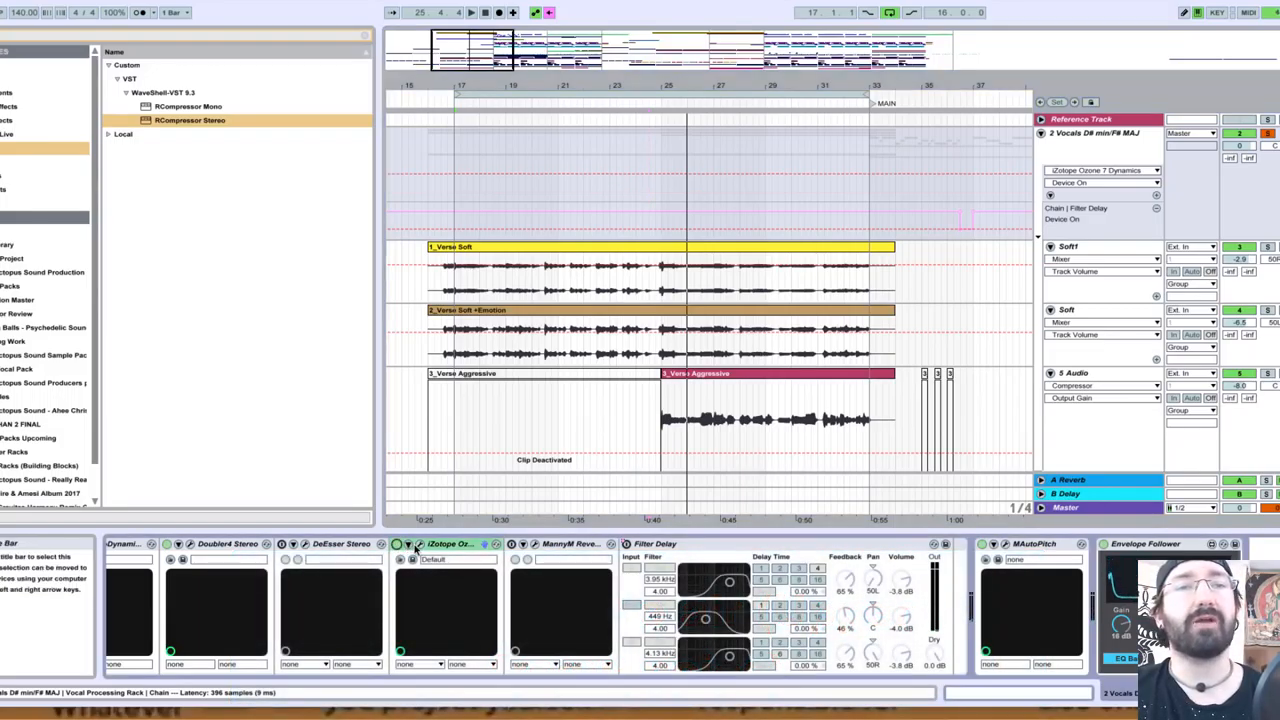
# Bring up the Ozone 7 Dynamics plugin window from the vocal rack device
pyautogui.click(410, 544)
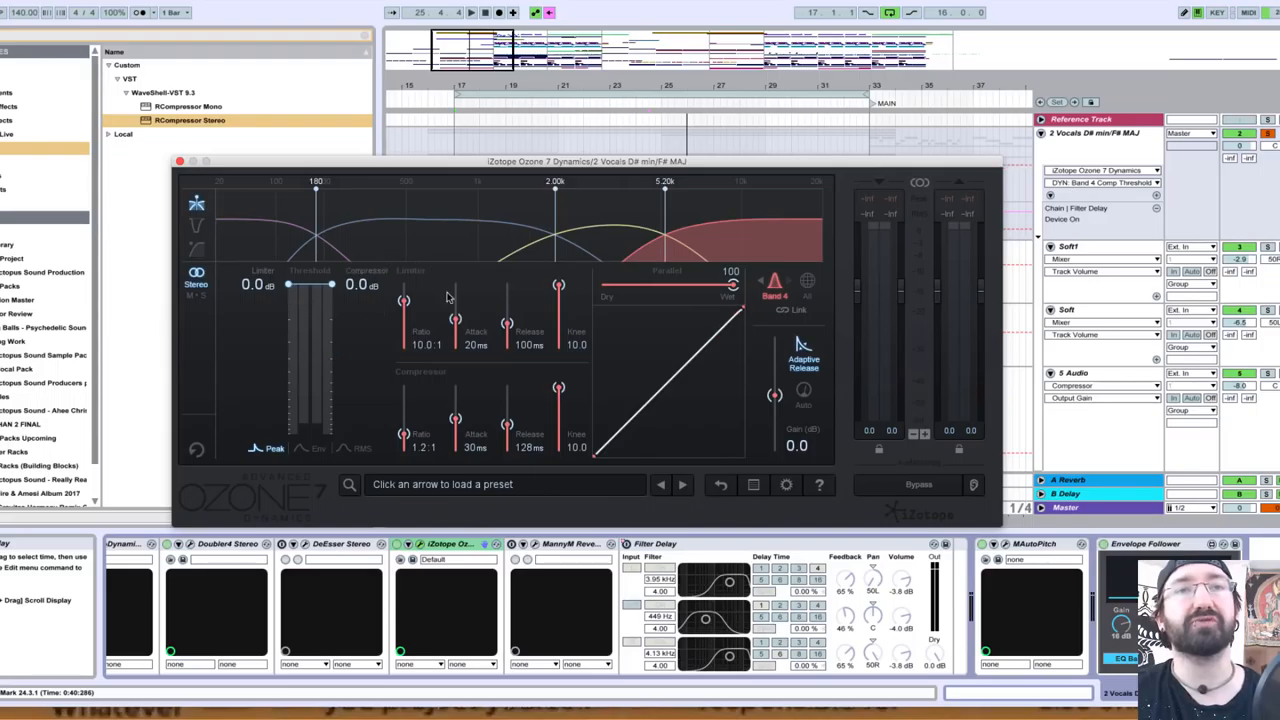
# Drag the Ozone 7 Dynamics window slightly lower over the arrangement
pyautogui.moveTo(588, 160); pyautogui.dragTo(588, 178)
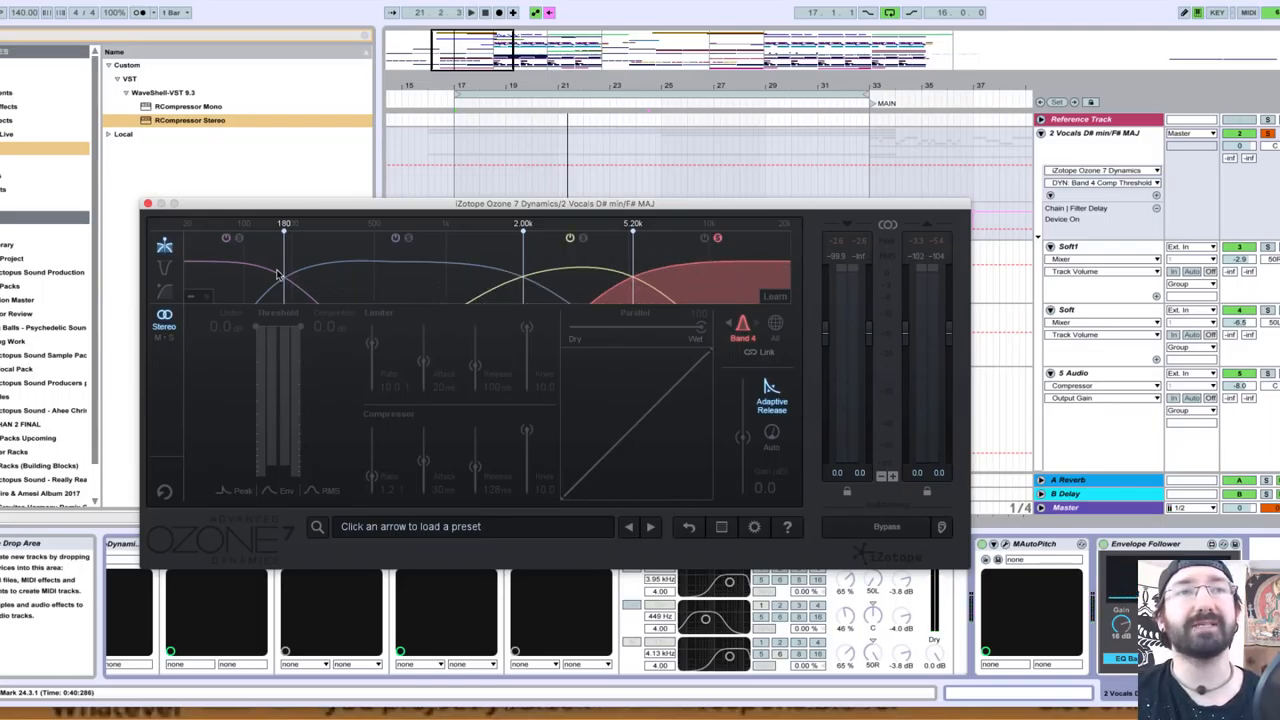
# Shift a band crossover, then set Band 4's compressor to about 1.5:1 ratio and 30 ms attack
pyautogui.moveTo(284, 284); pyautogui.dragTo(476, 284)
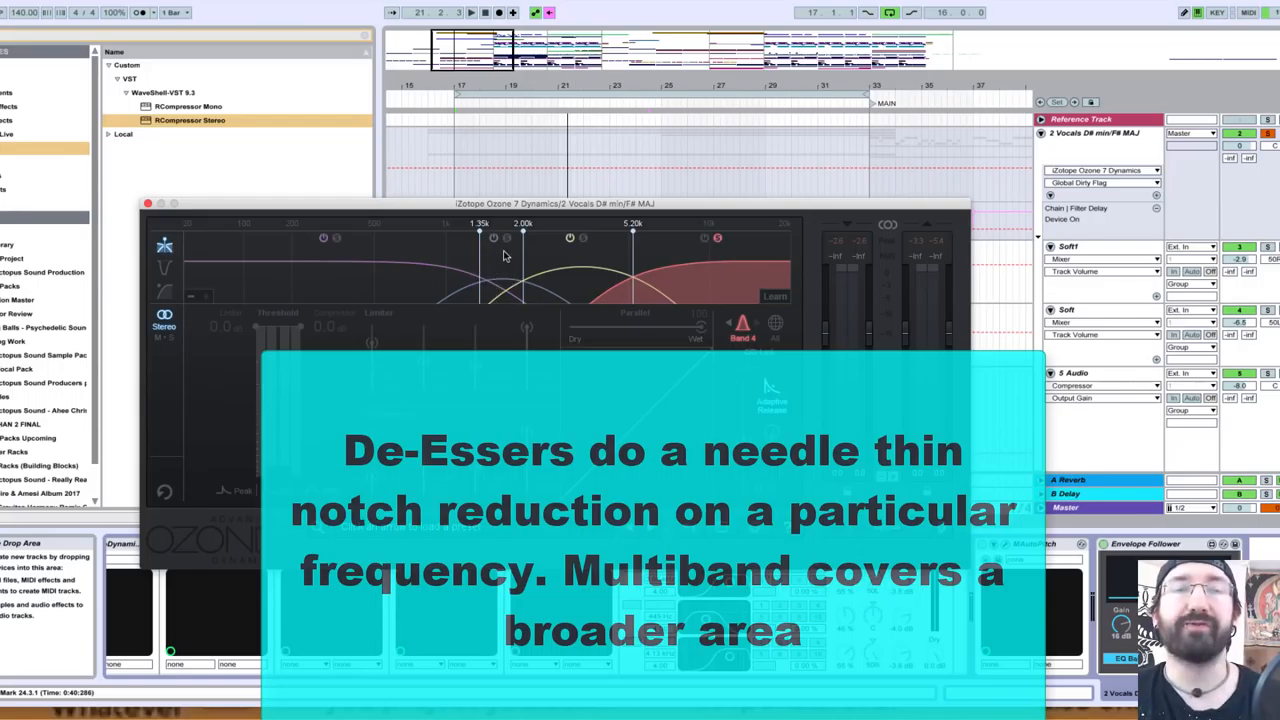
pyautogui.moveTo(512, 278)
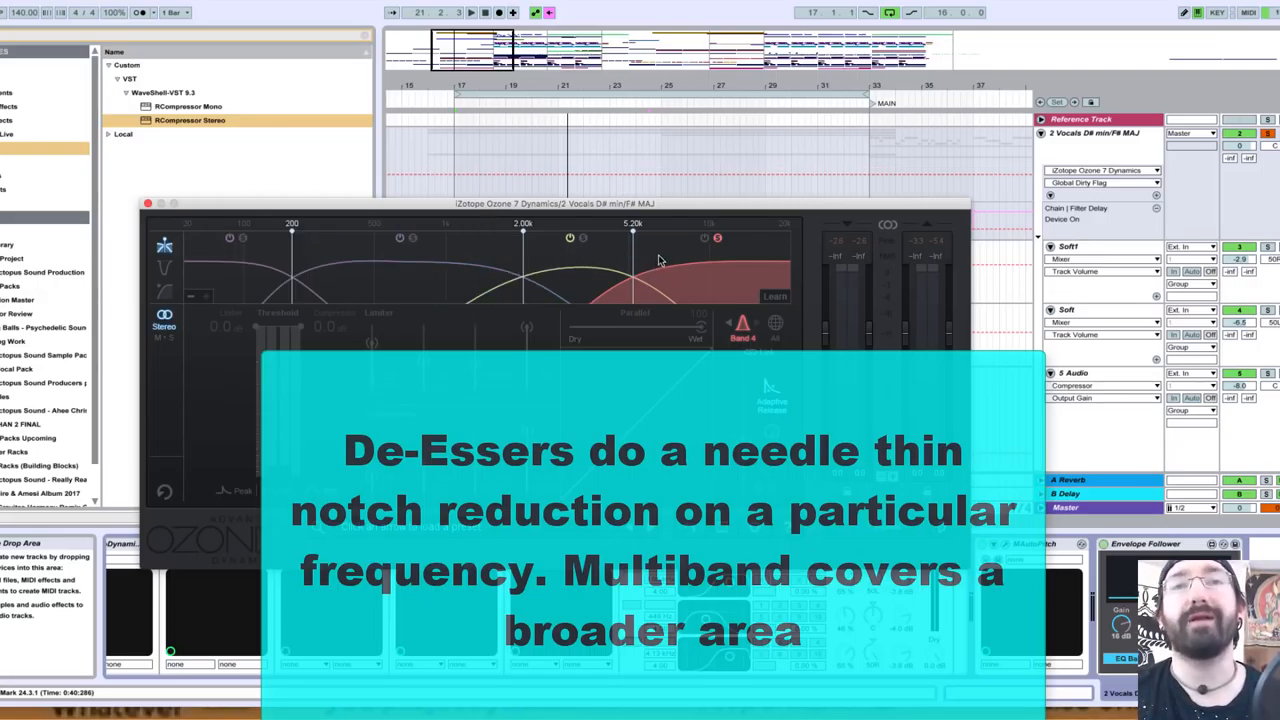
pyautogui.moveTo(708, 244)
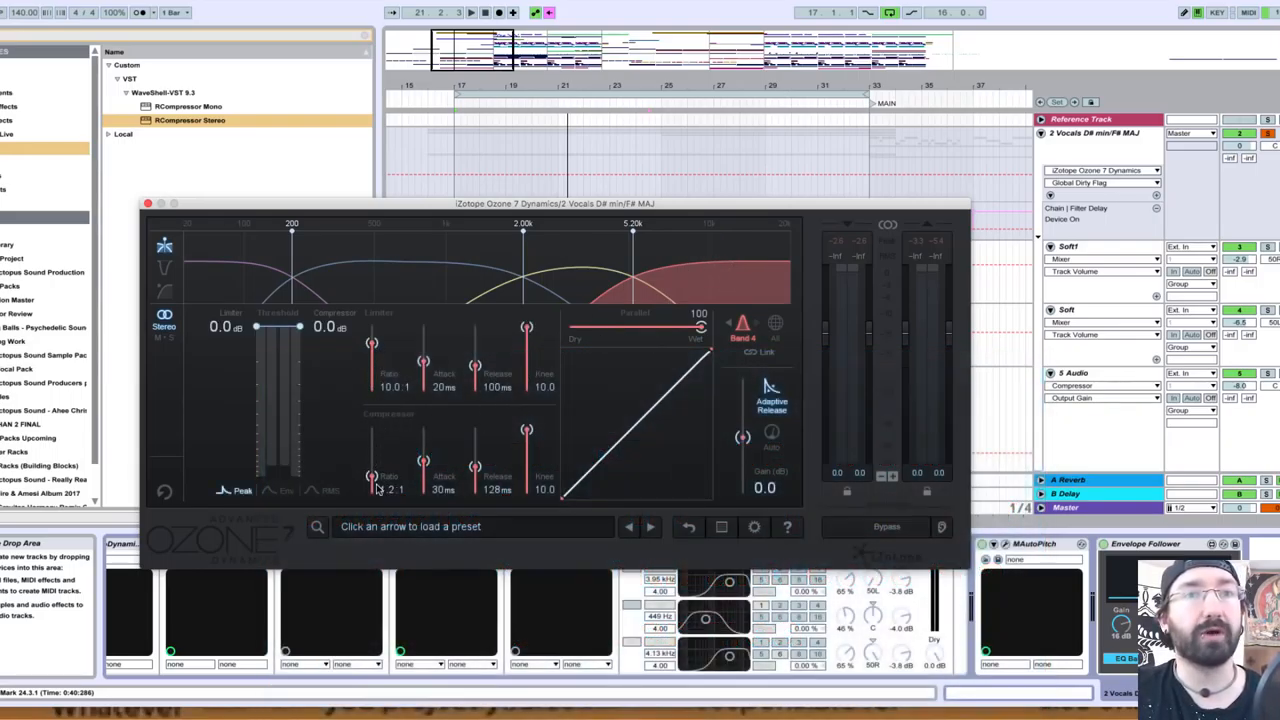
pyautogui.moveTo(372, 478); pyautogui.dragTo(372, 470)
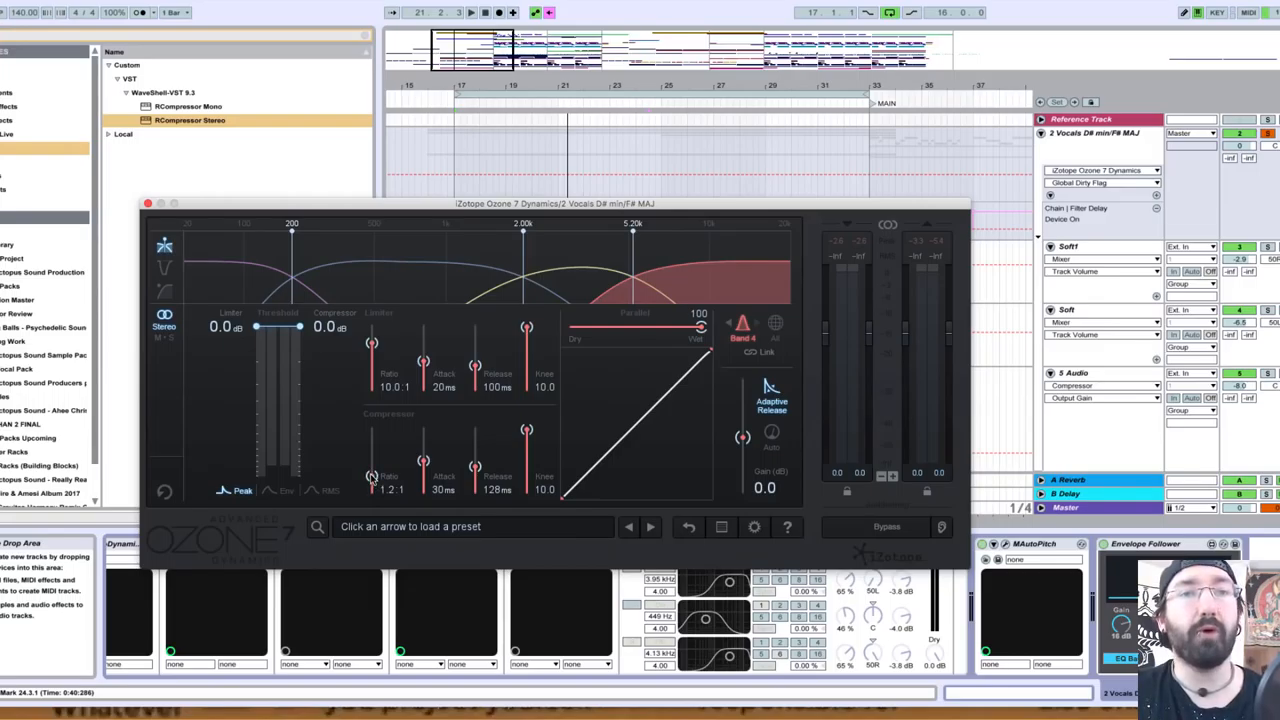
pyautogui.moveTo(376, 480); pyautogui.dragTo(380, 470)
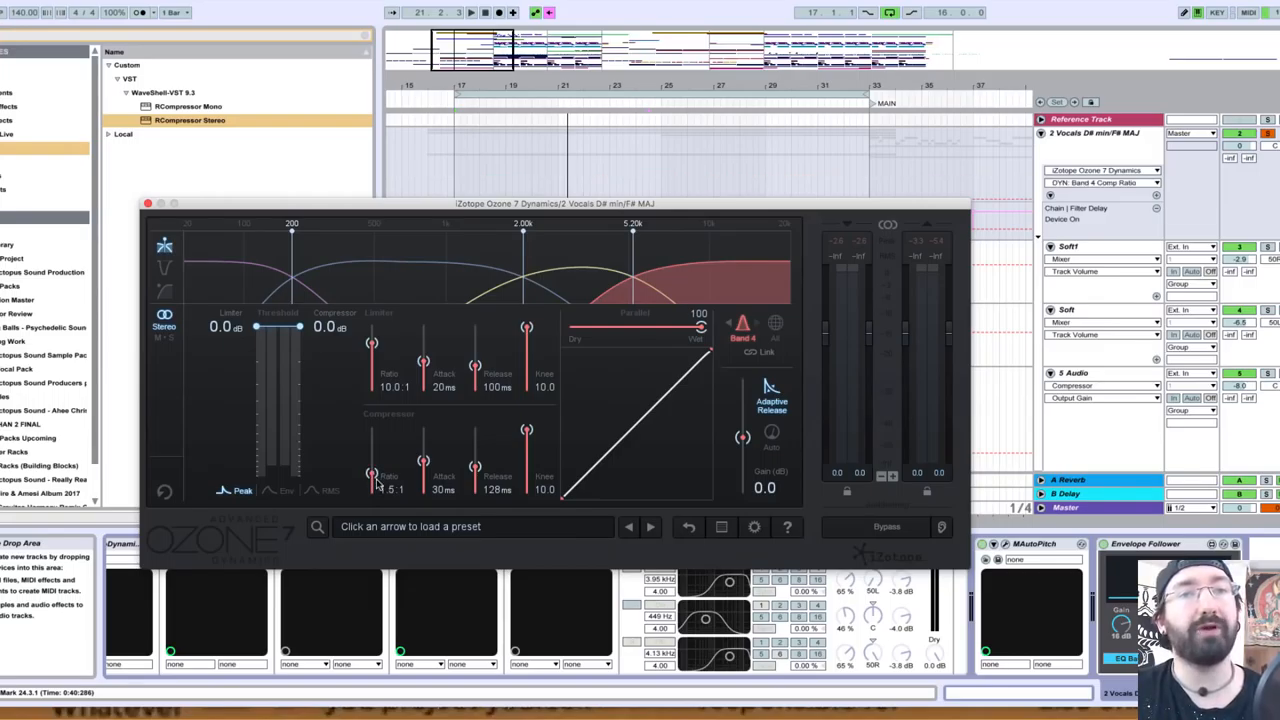
pyautogui.moveTo(372, 470); pyautogui.dragTo(372, 456)
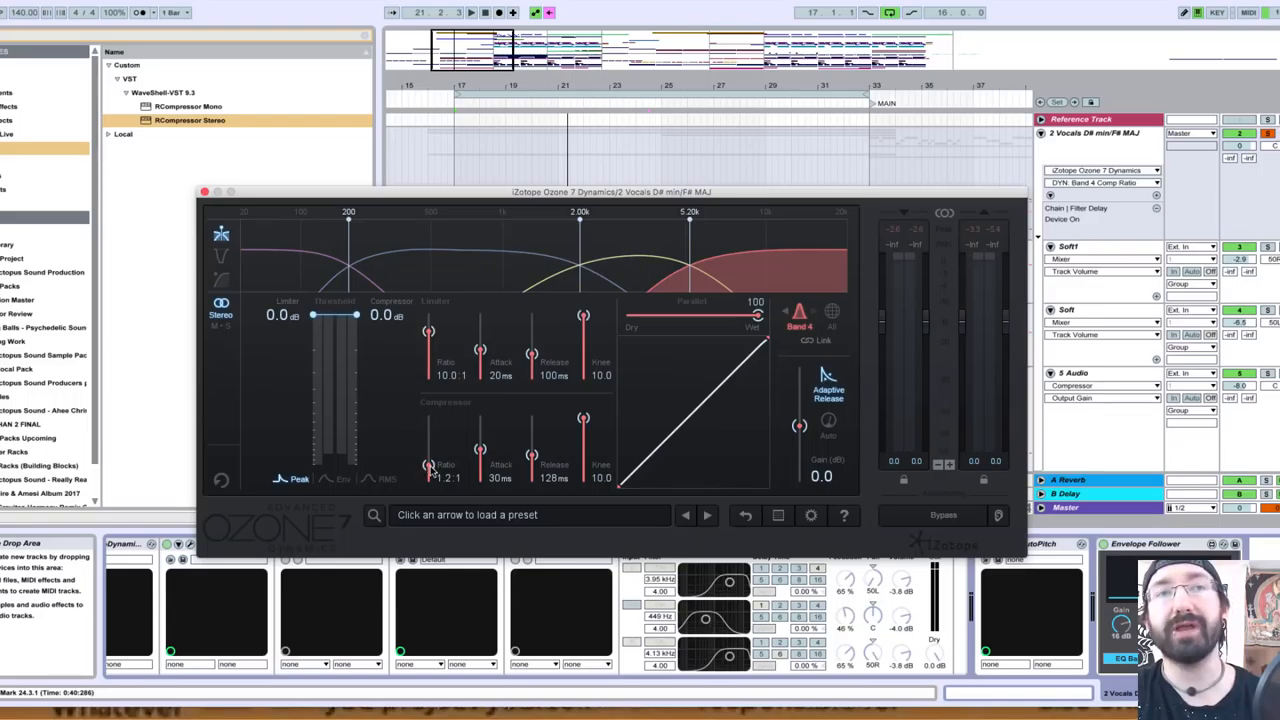
# Nudge the Band 4 compressor ratio down to roughly 1.2:1
pyautogui.moveTo(384, 336); pyautogui.dragTo(356, 336)
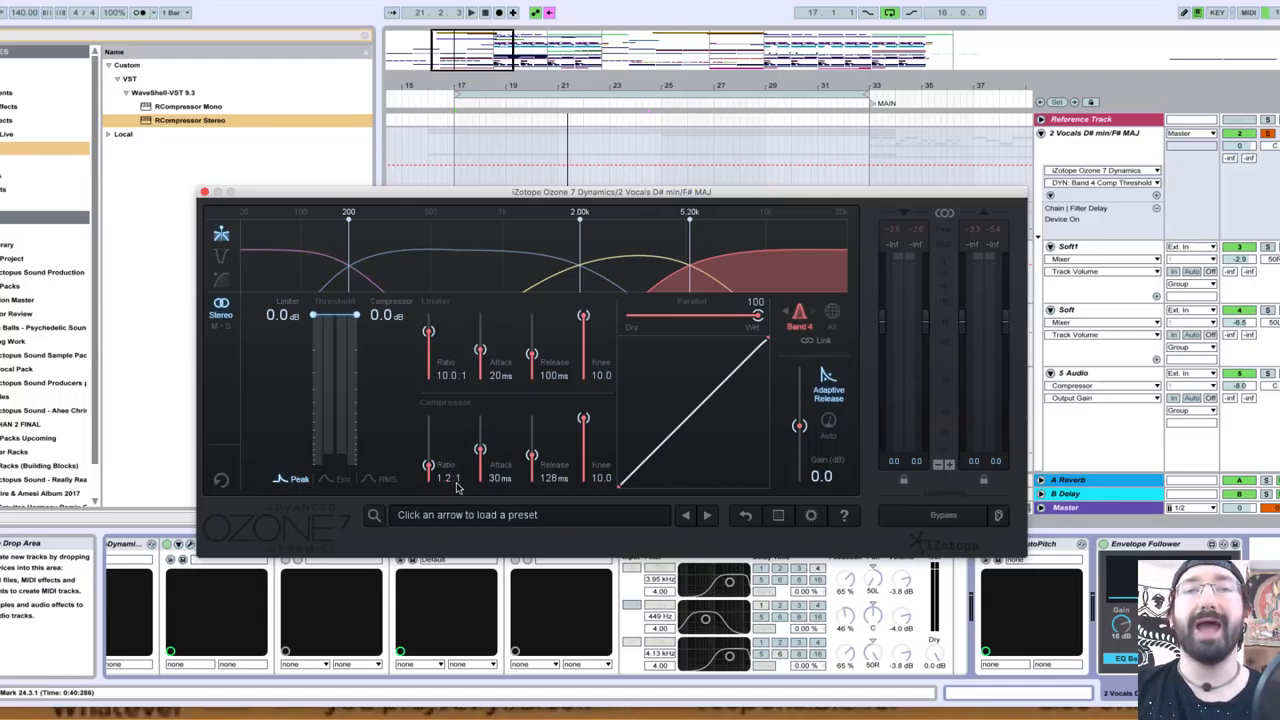
pyautogui.moveTo(480, 464)
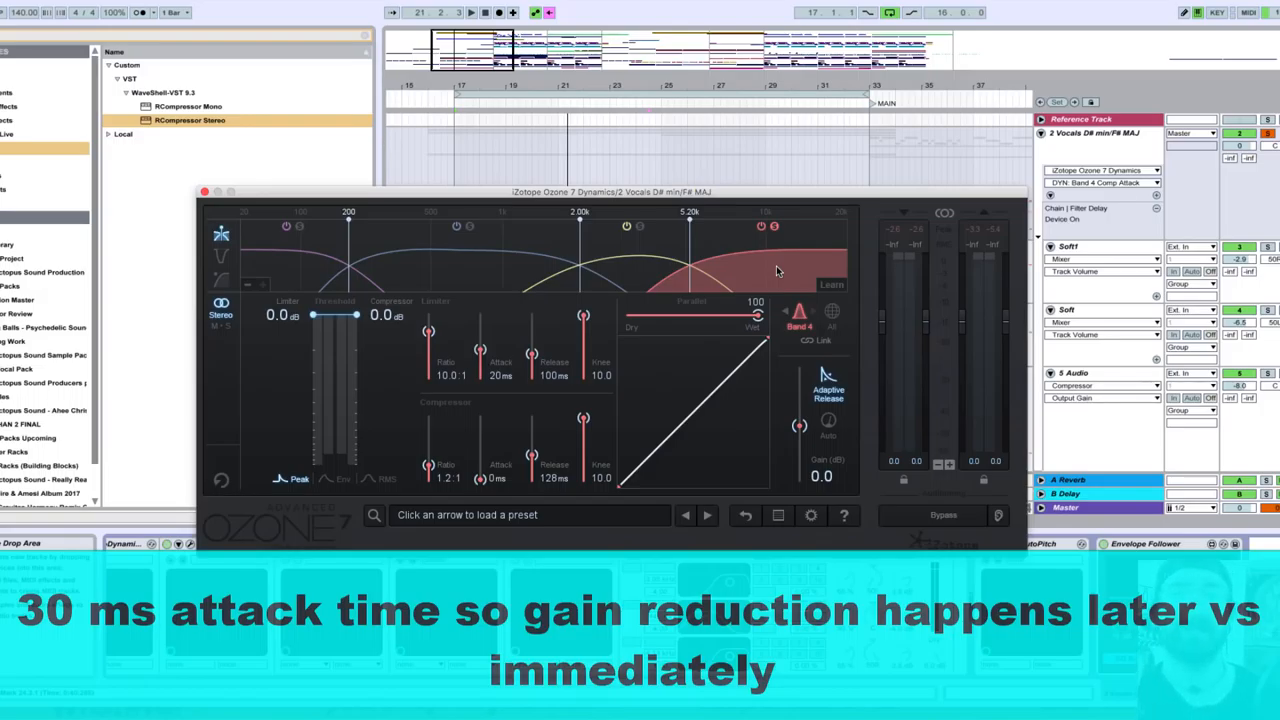
pyautogui.moveTo(490, 428)
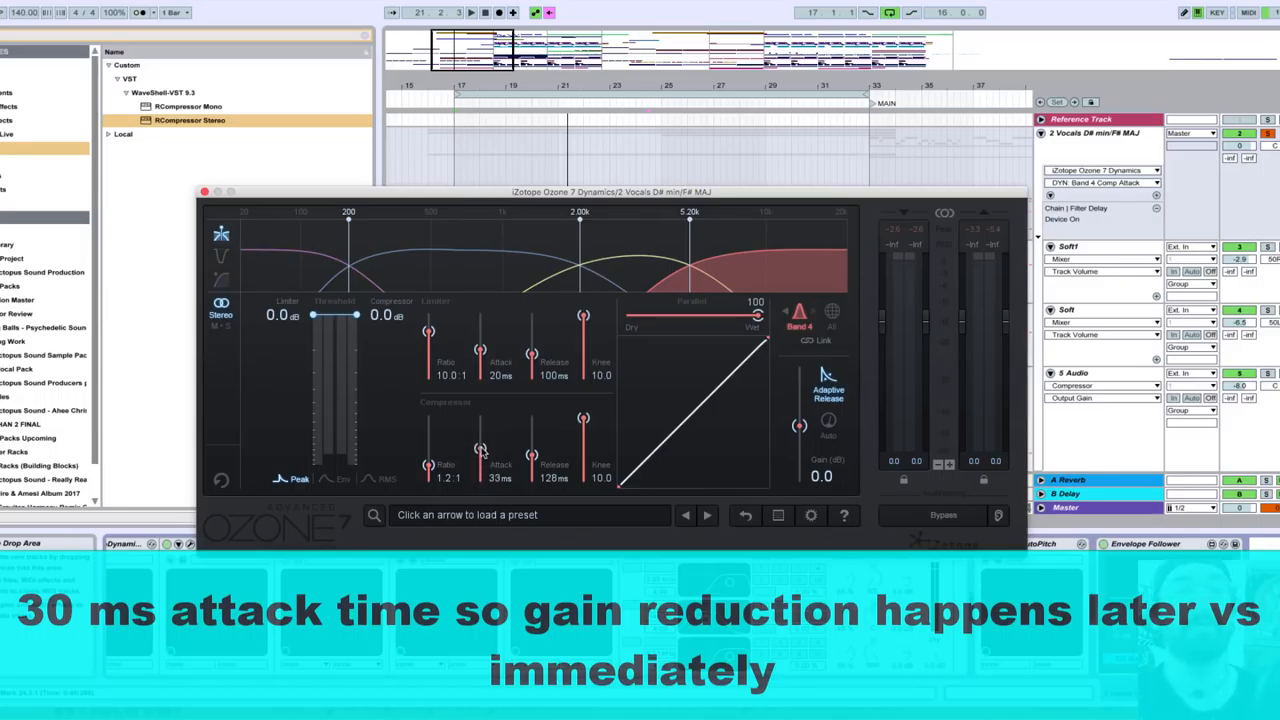
pyautogui.moveTo(484, 450)
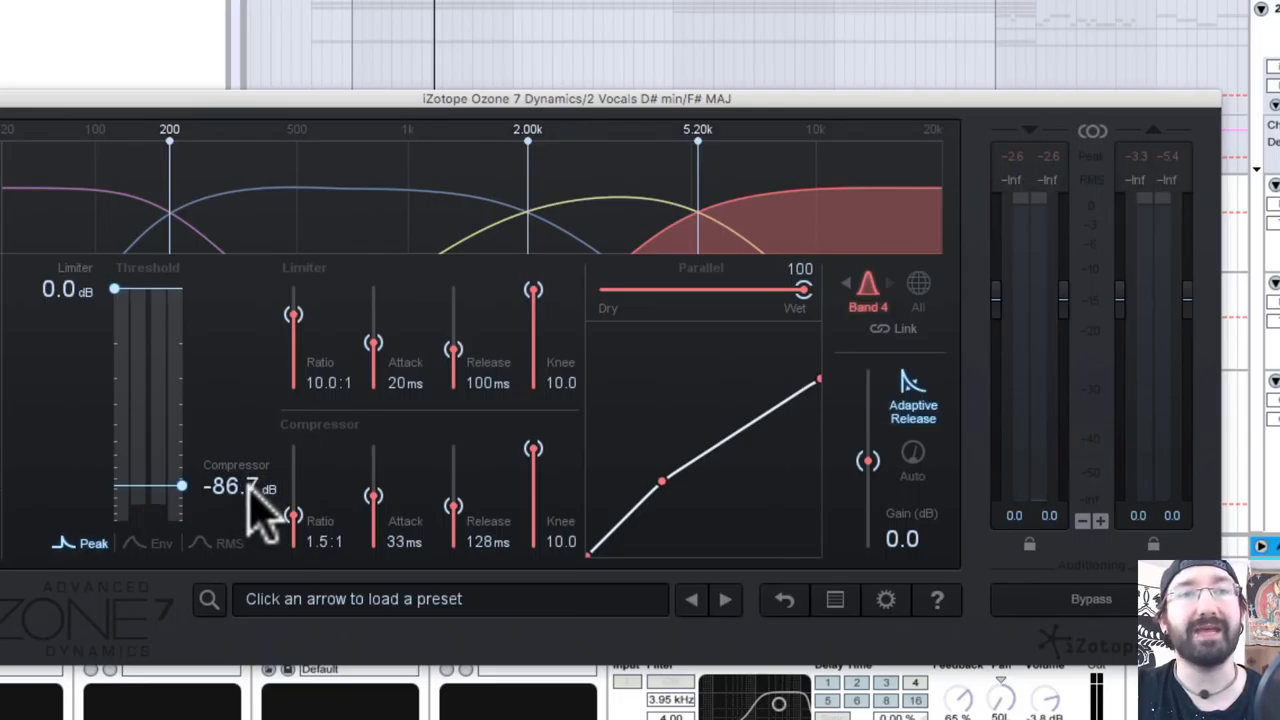
# Raise the Band 4 compressor threshold so compression catches only the bright peaks
pyautogui.moveTo(180, 486); pyautogui.dragTo(180, 392)
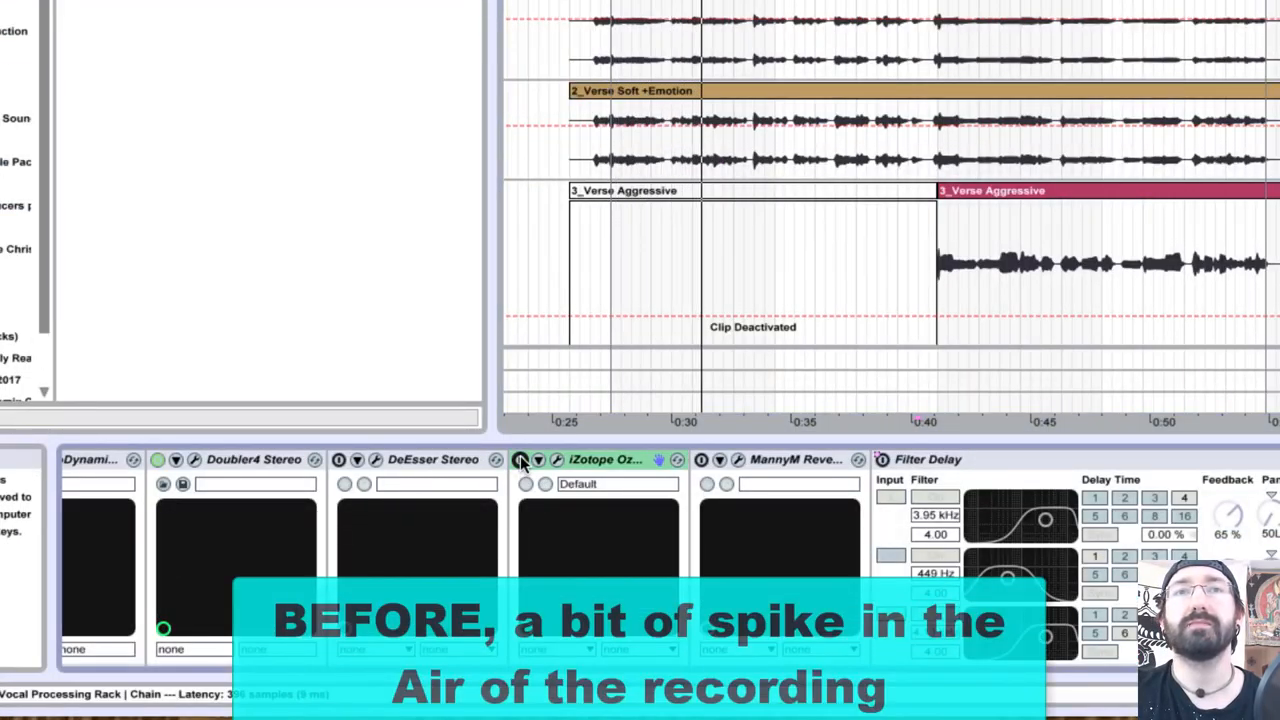
# Bypass the iZotope Ozone device and re-enable it to A/B the vocal's highs
pyautogui.click(520, 458)
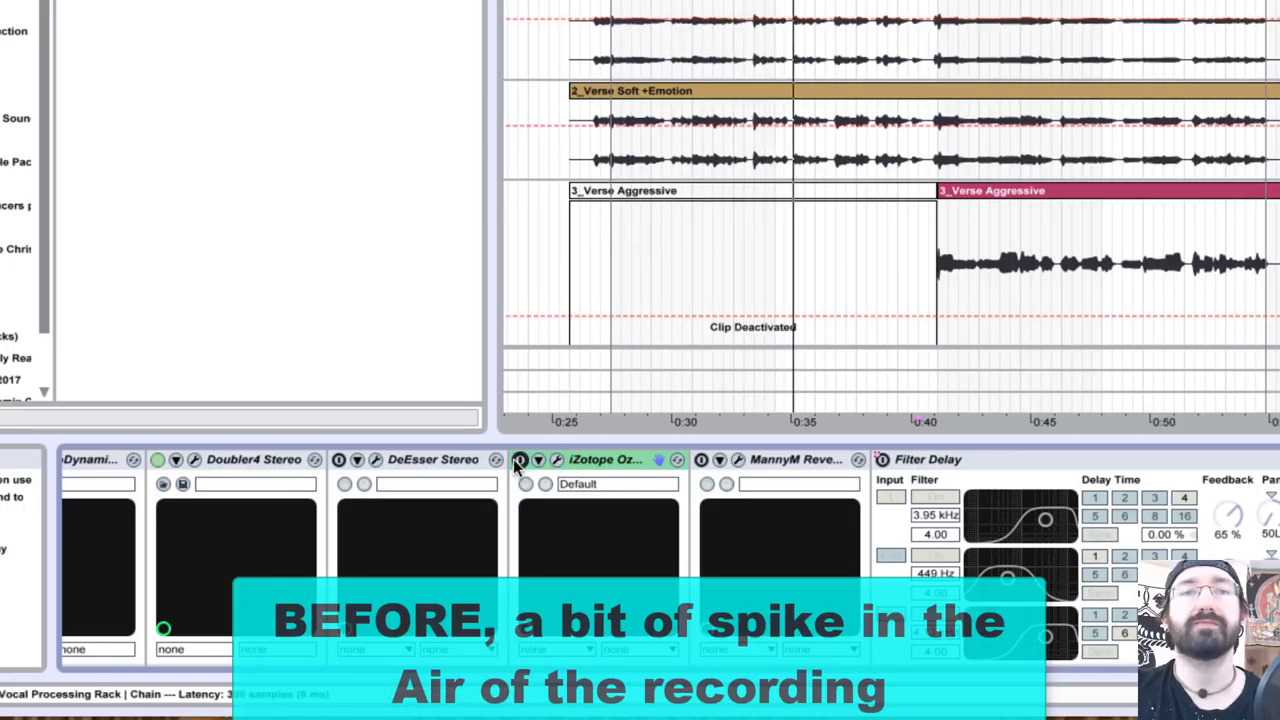
pyautogui.click(520, 460)
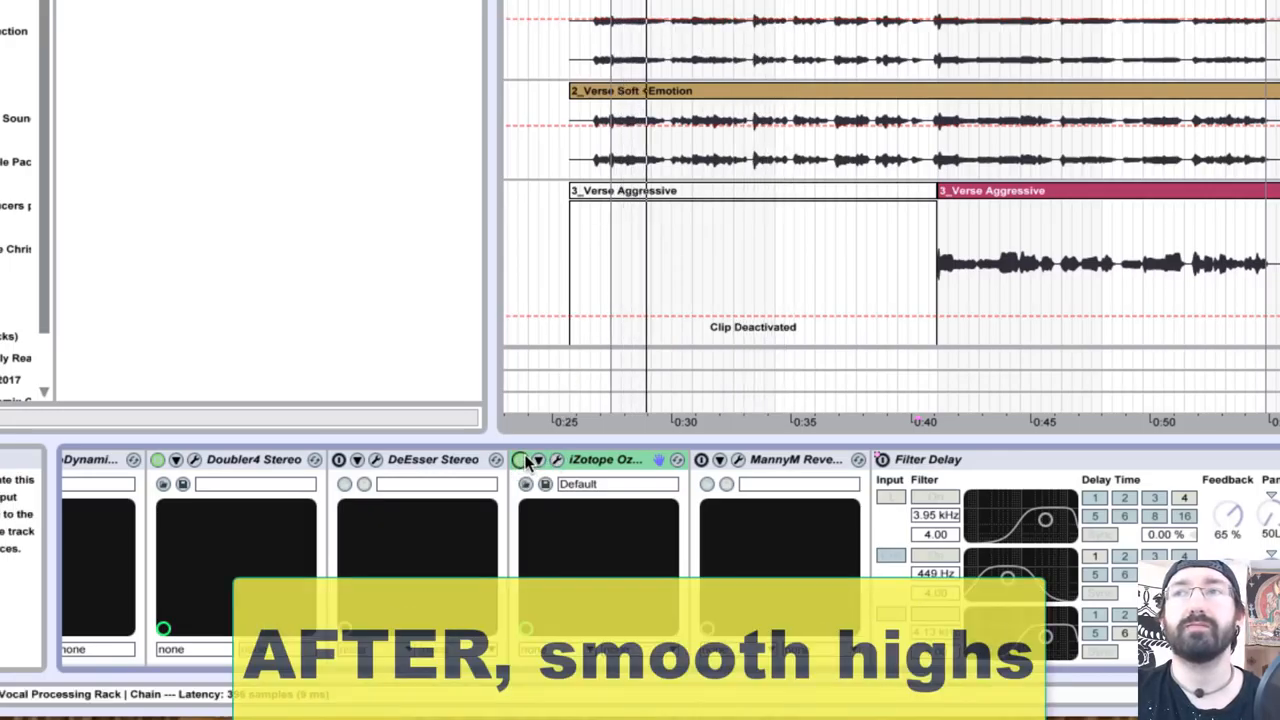